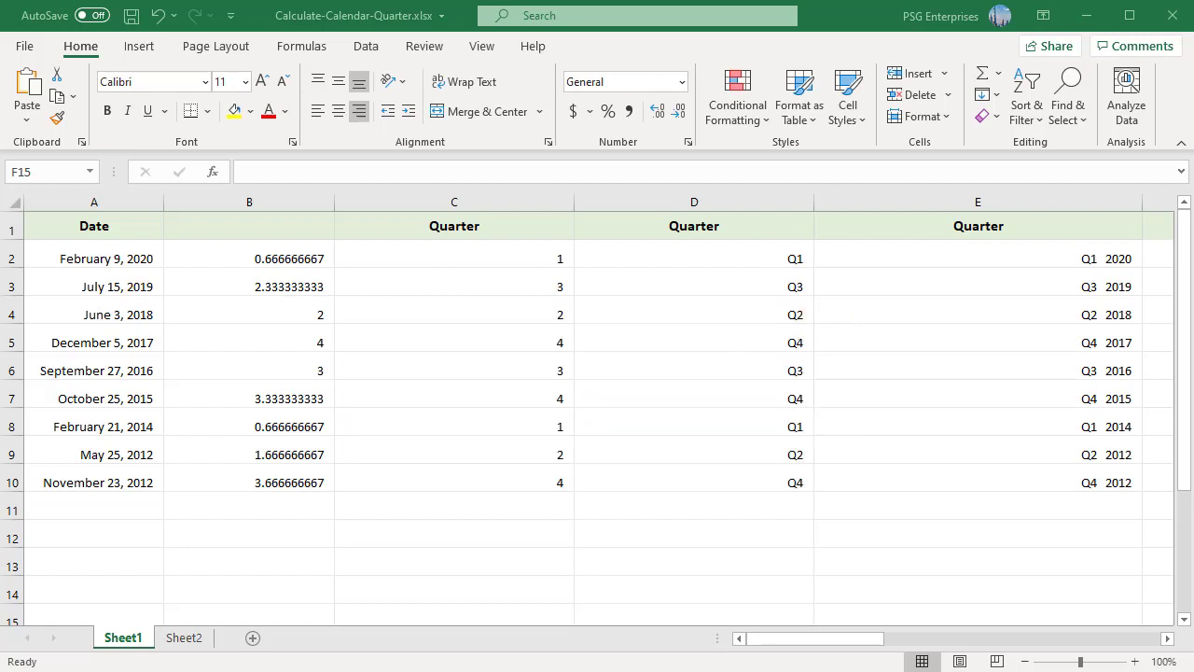
mouse_move(131, 335)
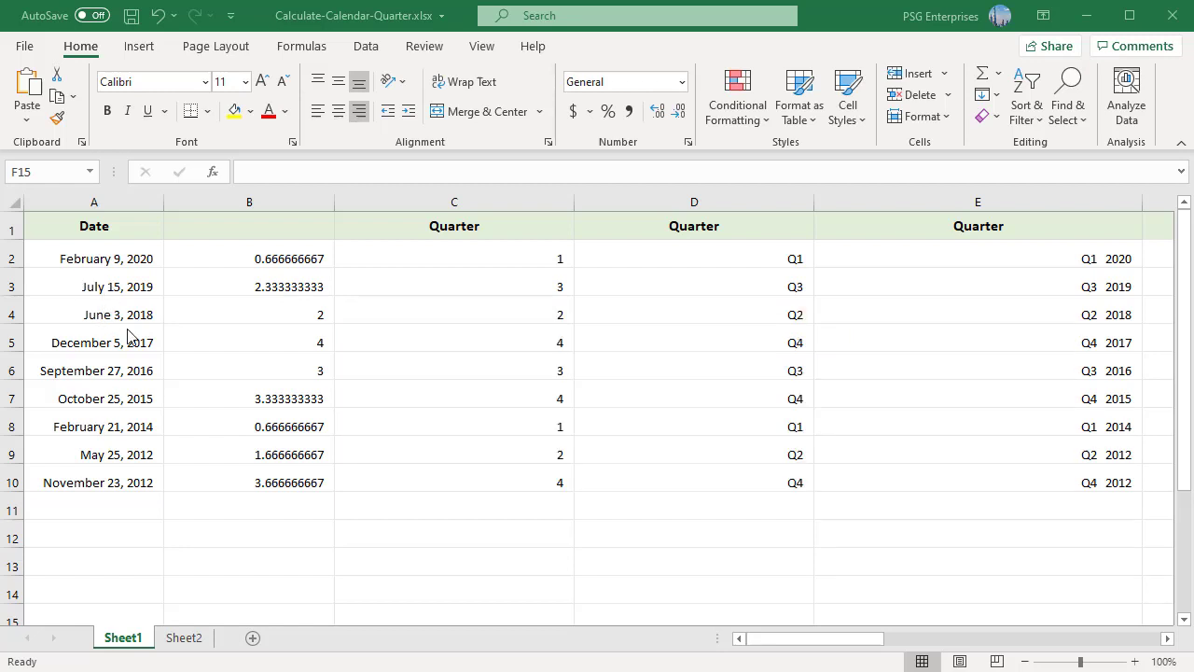
Step: Inspect the =MONTH(A2)/3 formula, then open =ROUNDUP(MONTH(A2)/3,0) in C2 for viewing
click(249, 258)
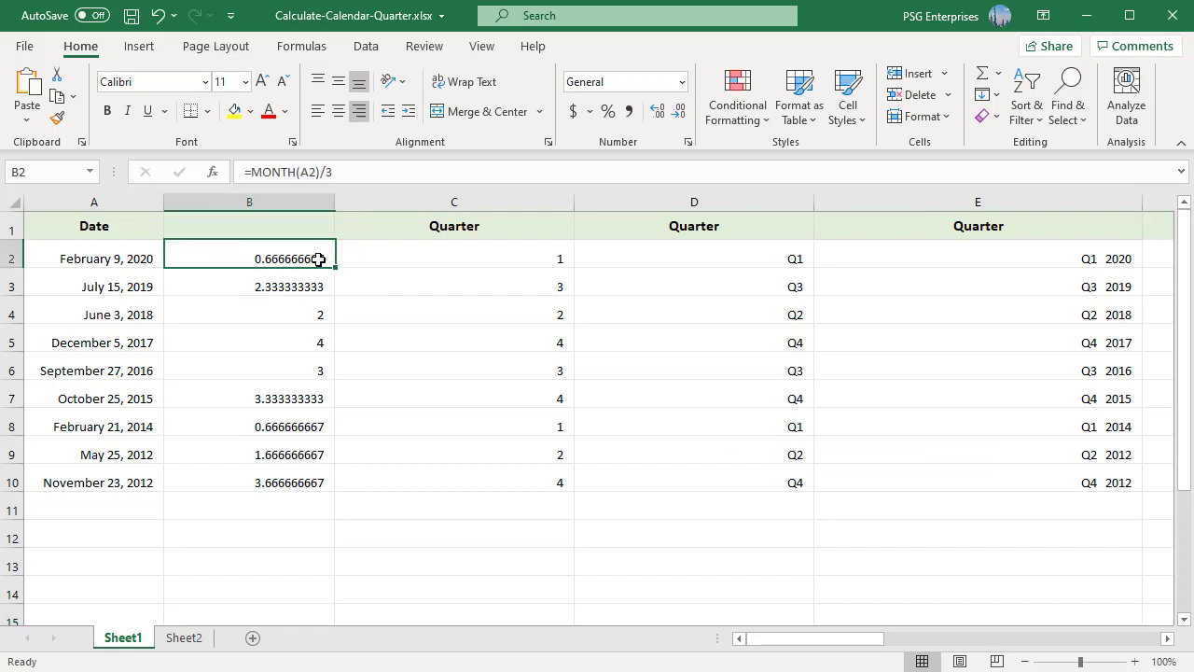
double_click(249, 258)
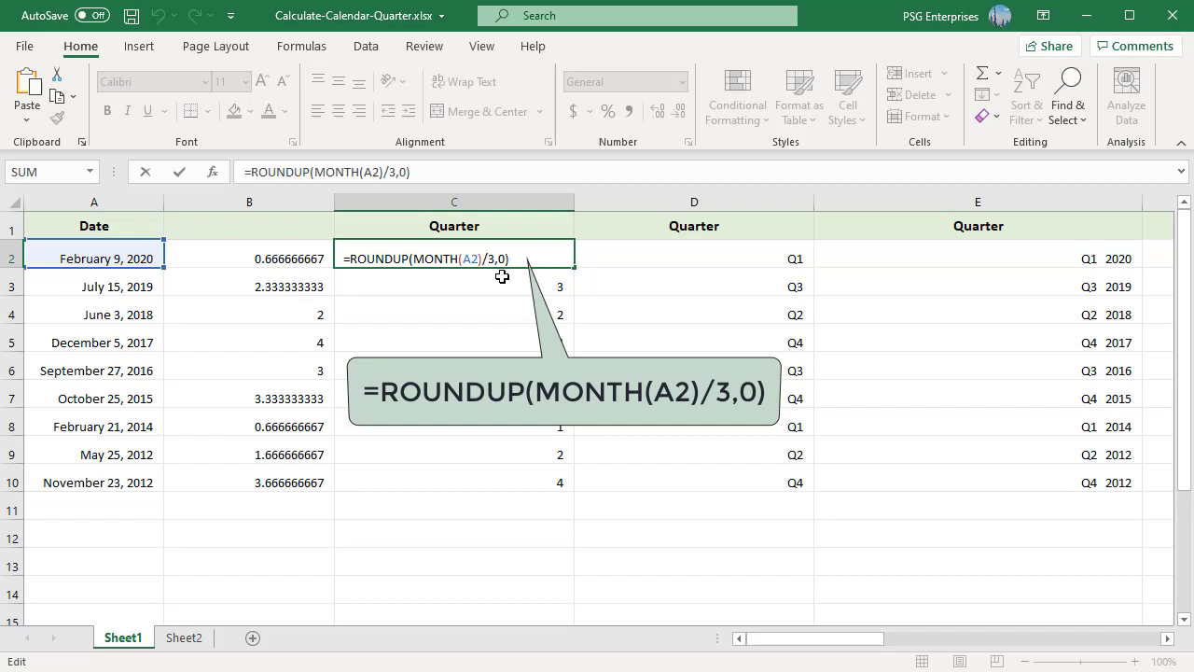
Step: Close C2 unchanged and view D2's ="Q" & ROUNDUP(MONTH(A2)/3,0) formula returning Q1
key(Enter)
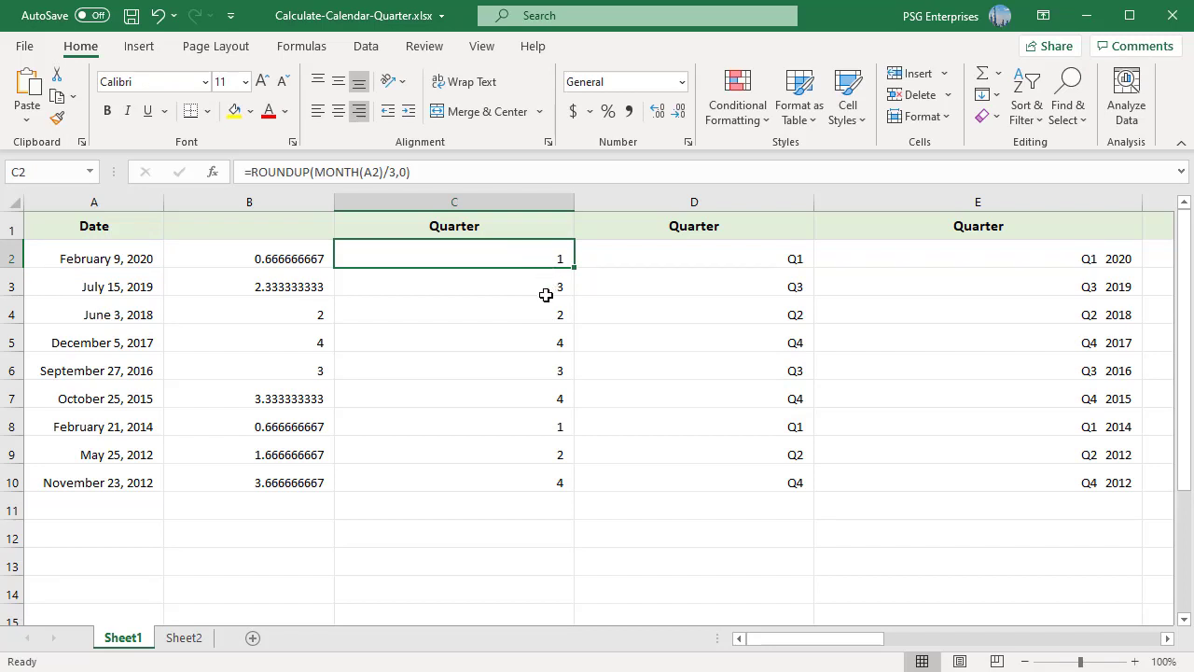
click(694, 258)
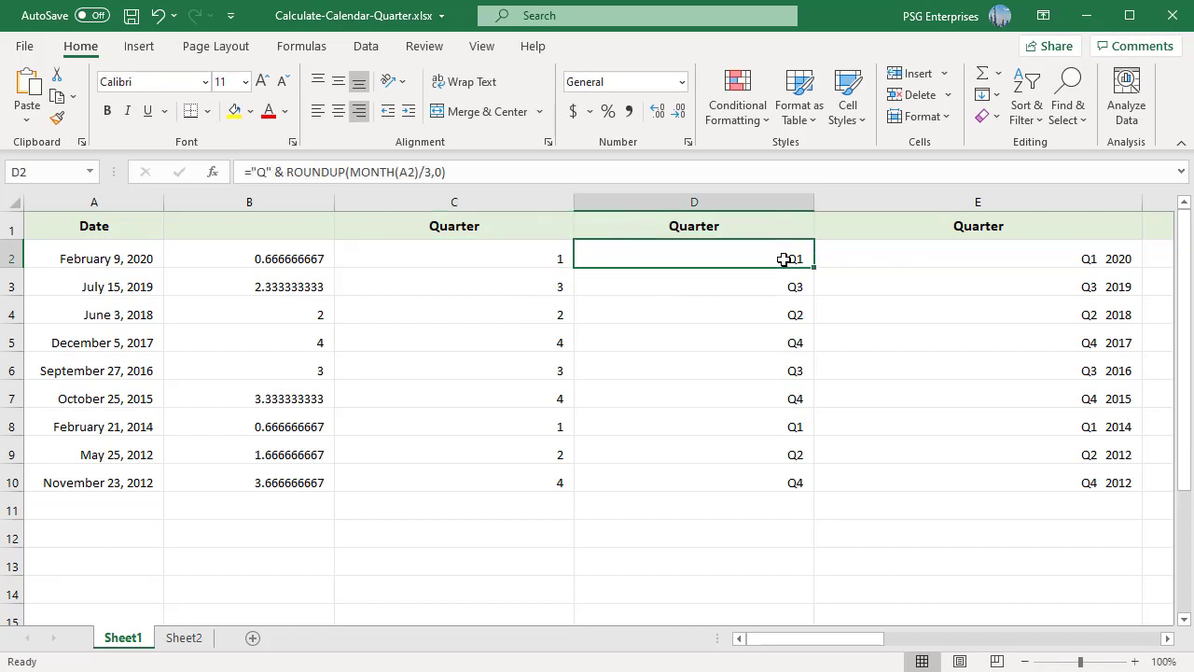
double_click(694, 258)
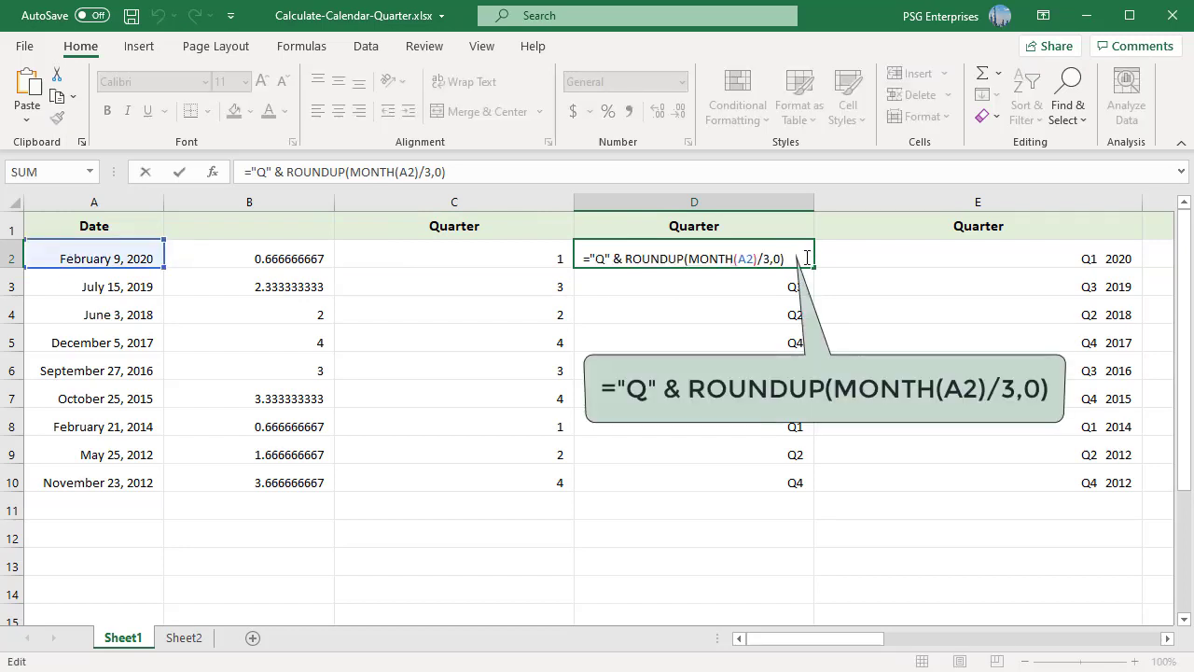
mouse_move(890, 305)
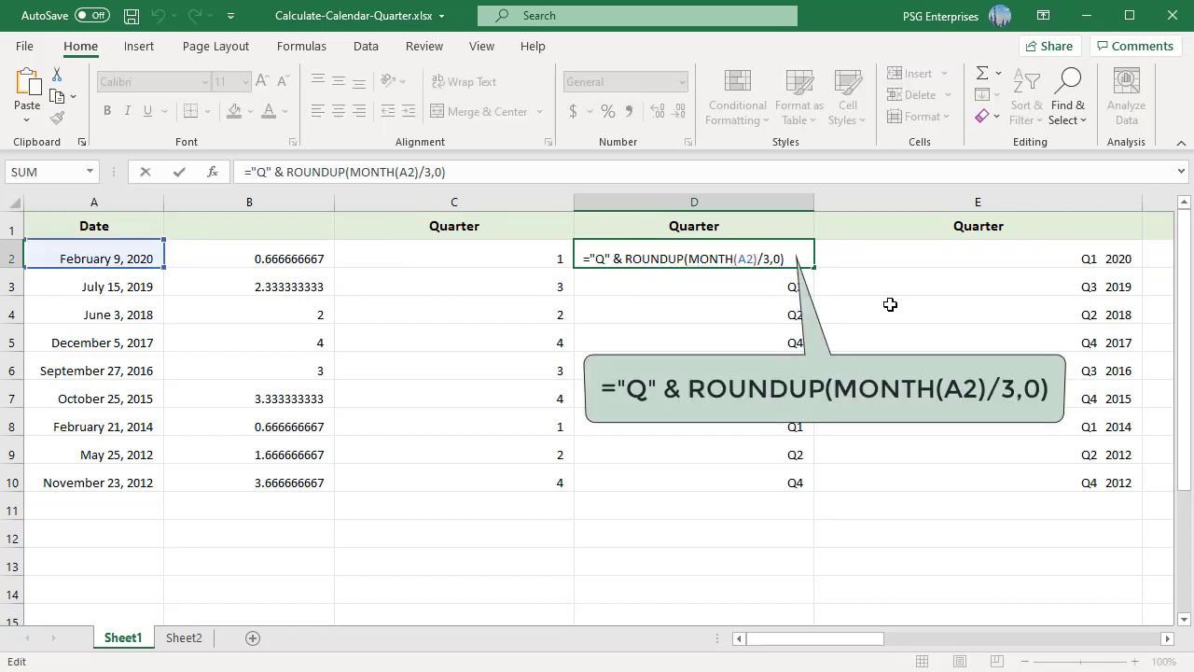
key(Enter)
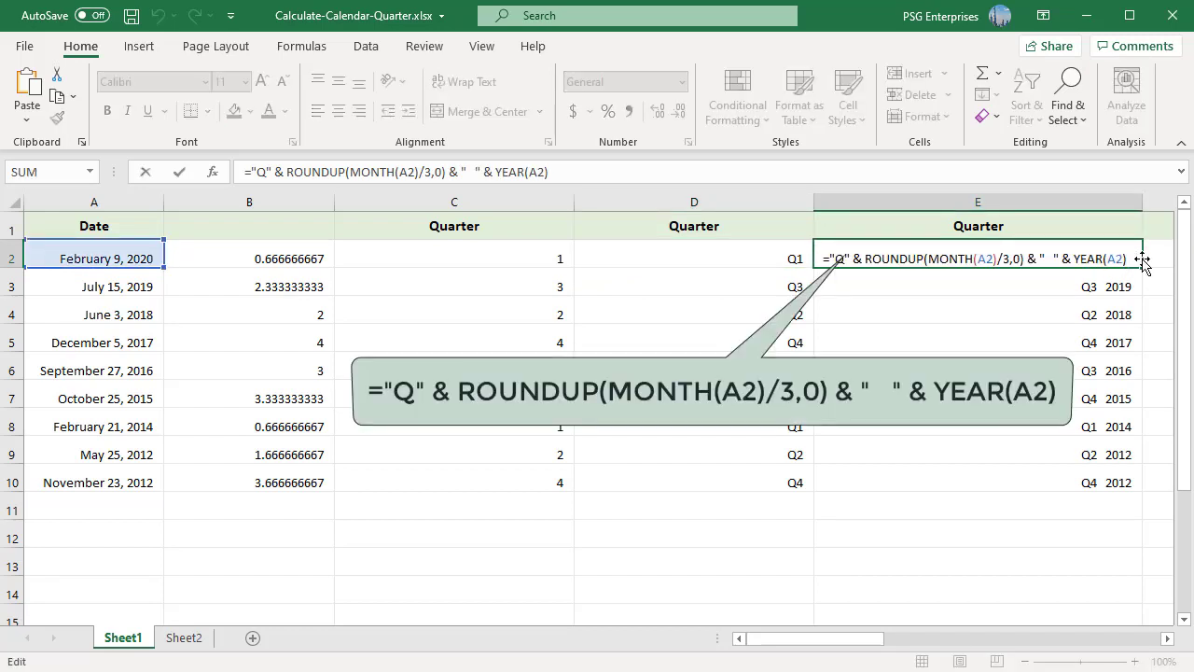
mouse_move(1126, 277)
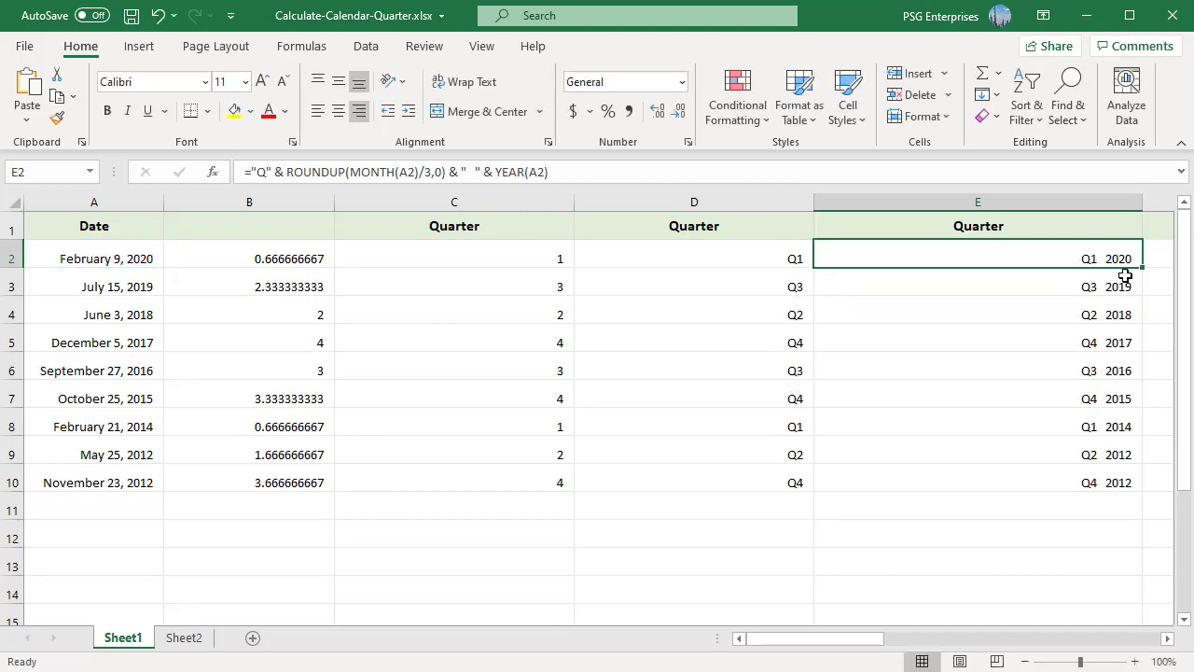
click(184, 637)
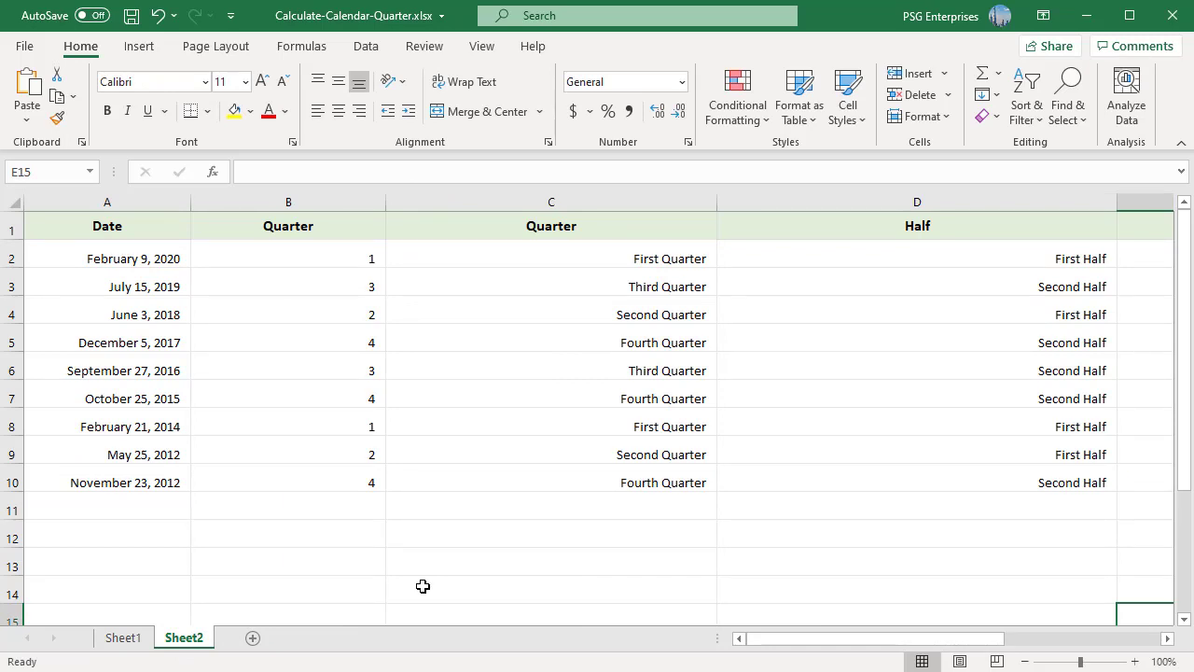
mouse_move(706, 258)
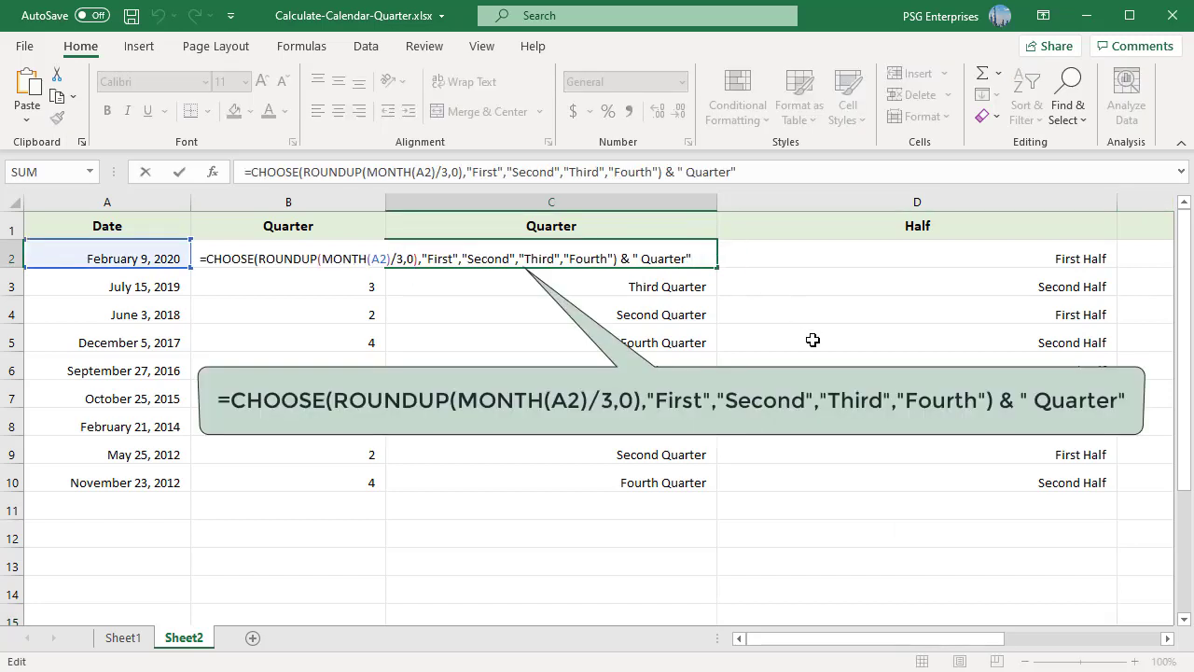
mouse_move(461, 440)
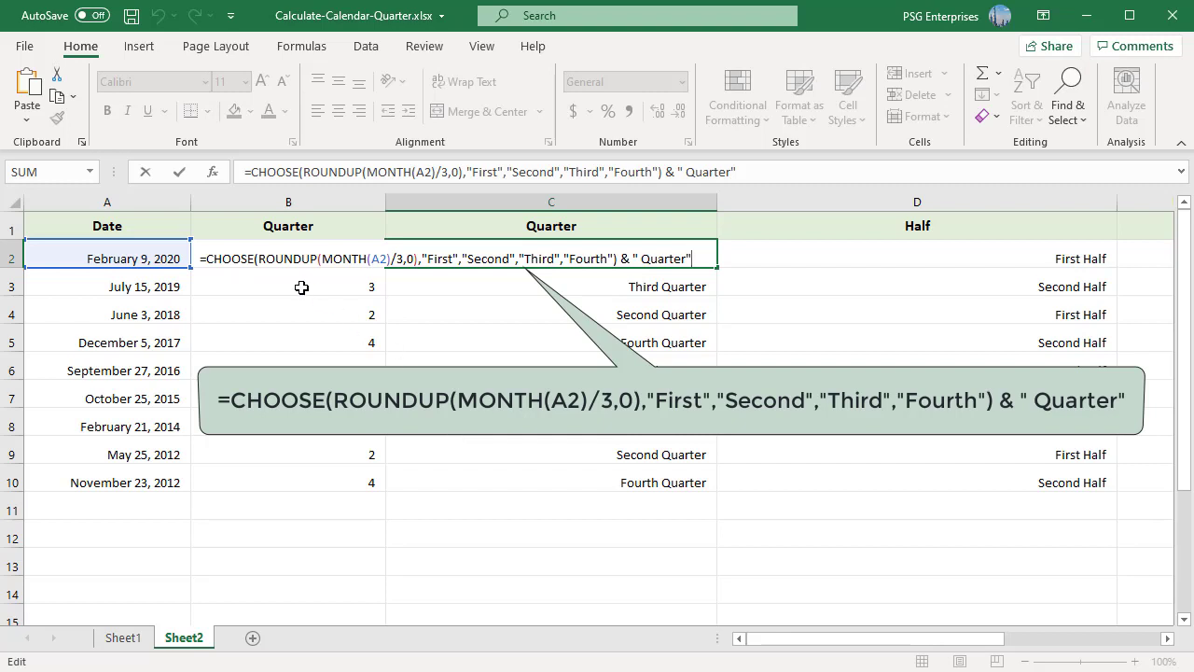
mouse_move(482, 331)
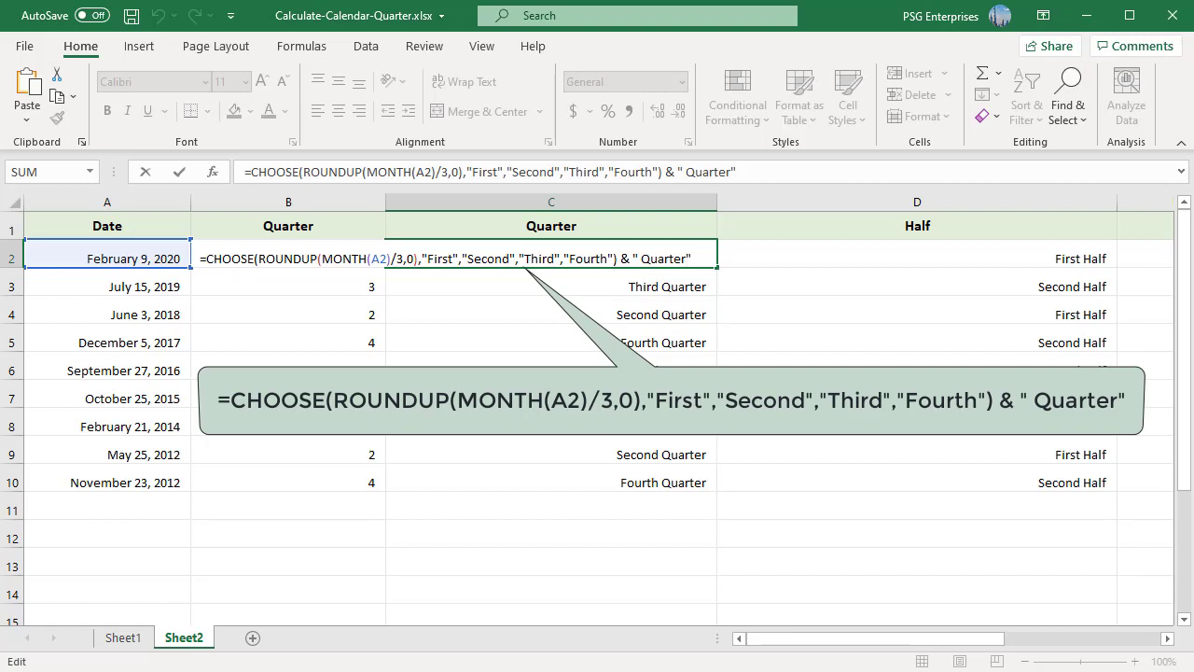
mouse_move(413, 308)
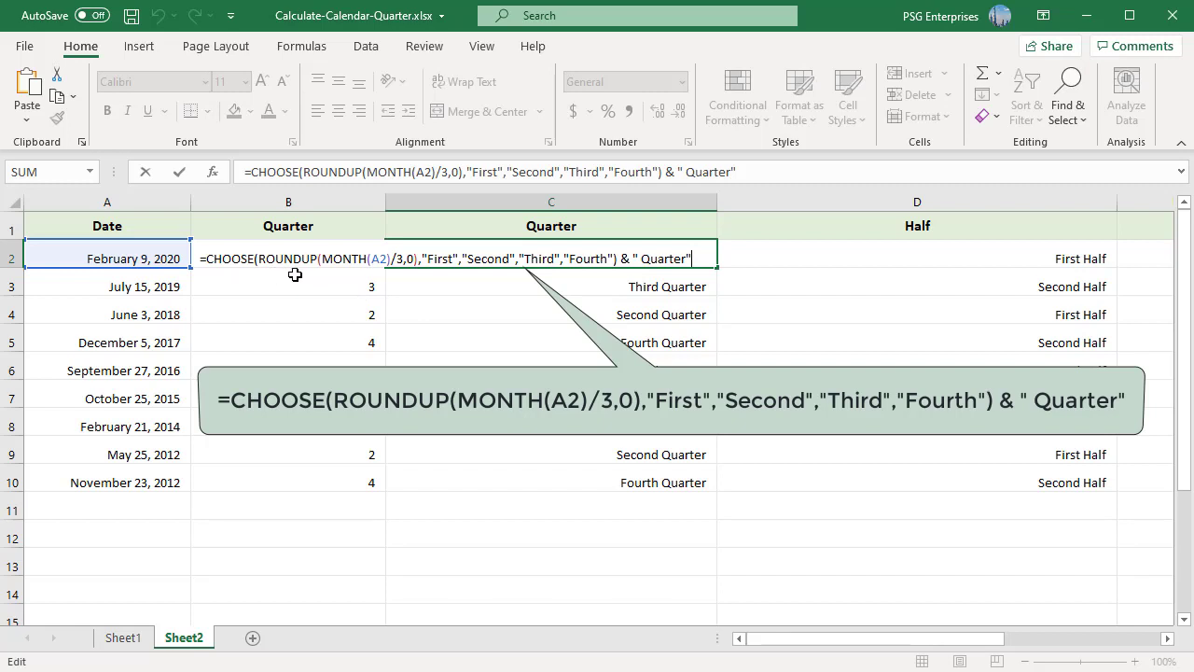
mouse_move(419, 276)
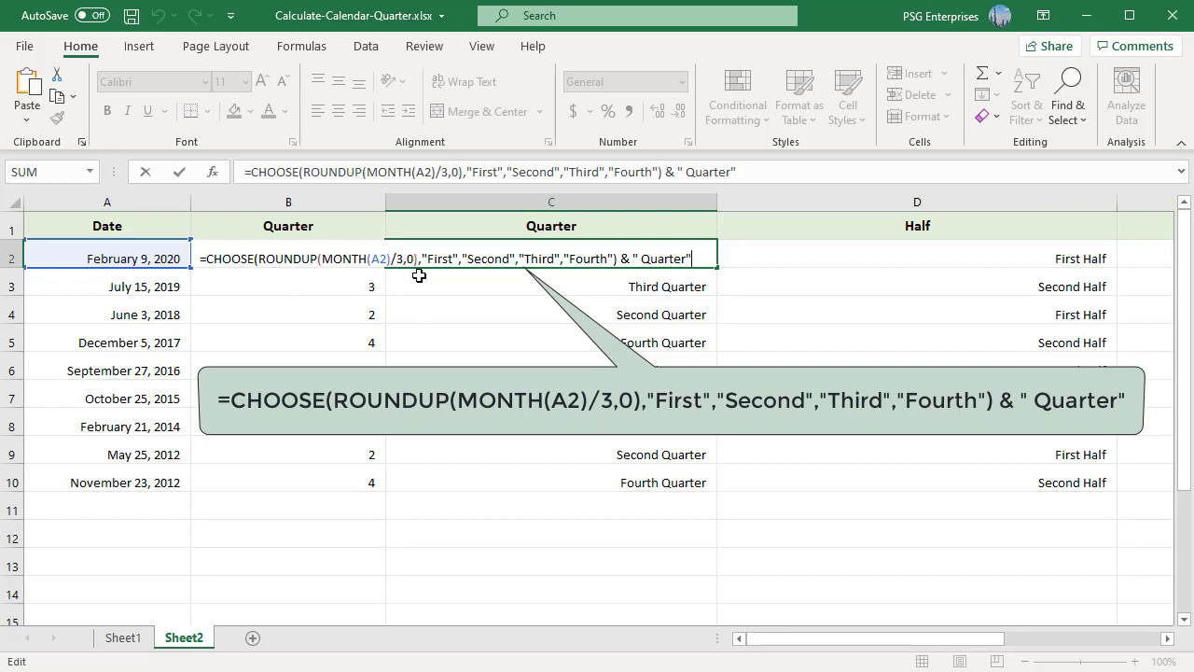
mouse_move(502, 291)
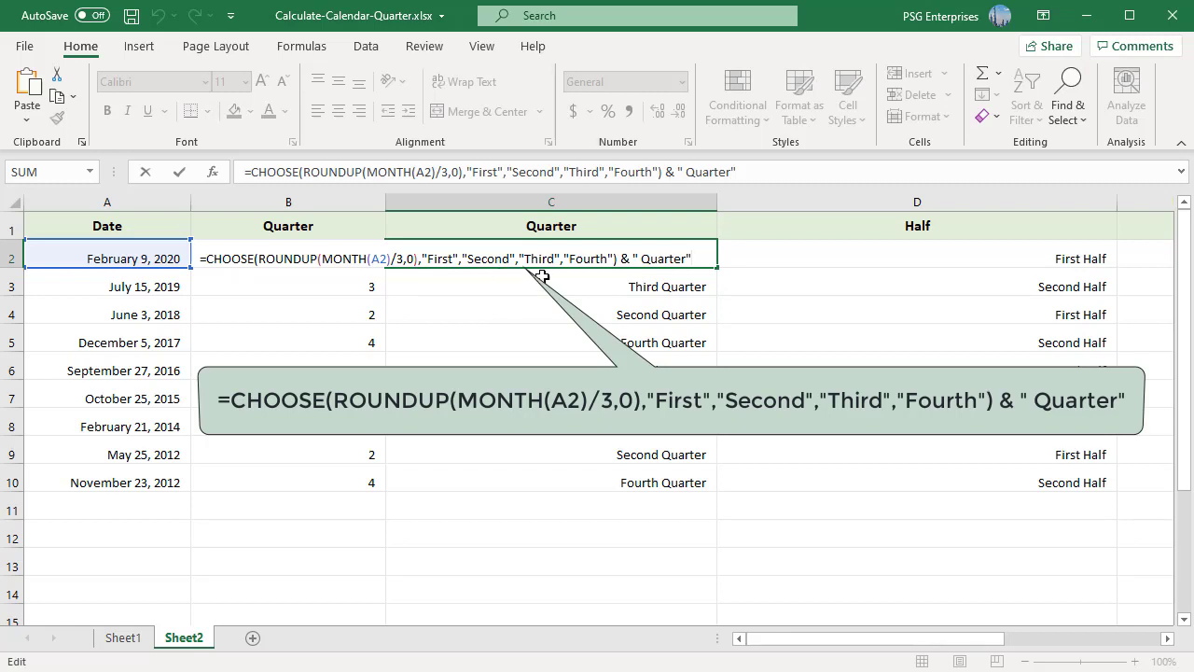
mouse_move(583, 334)
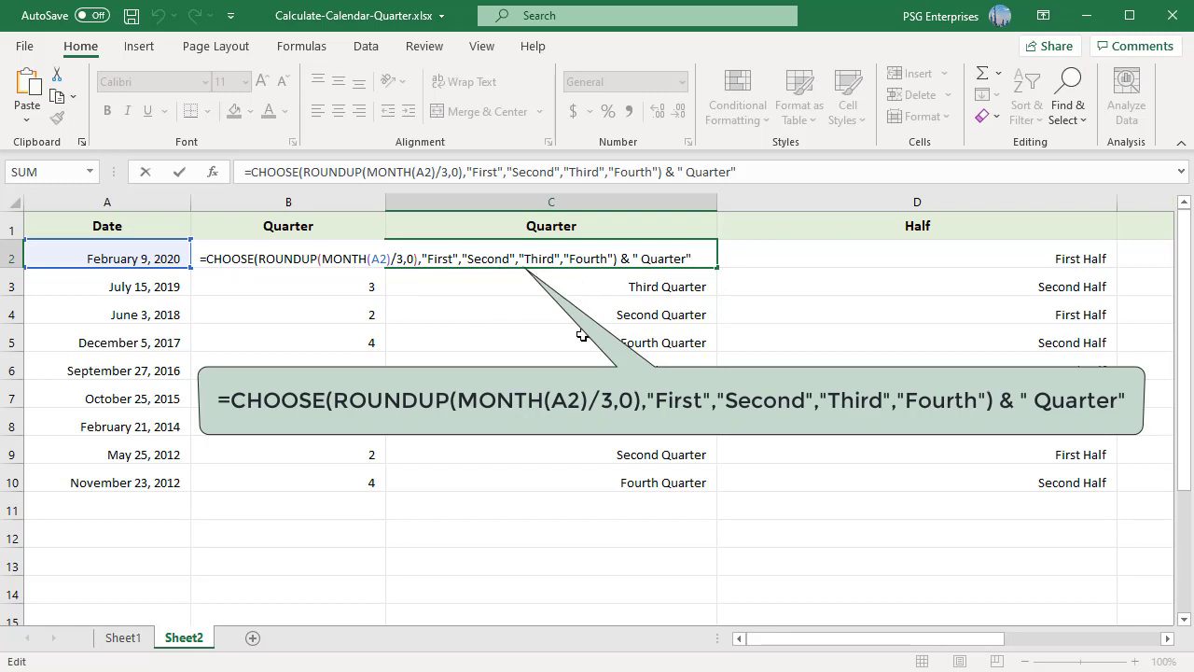
Step: Close Sheet2's CHOOSE quarter-name formula in C2 without changes
key(Enter)
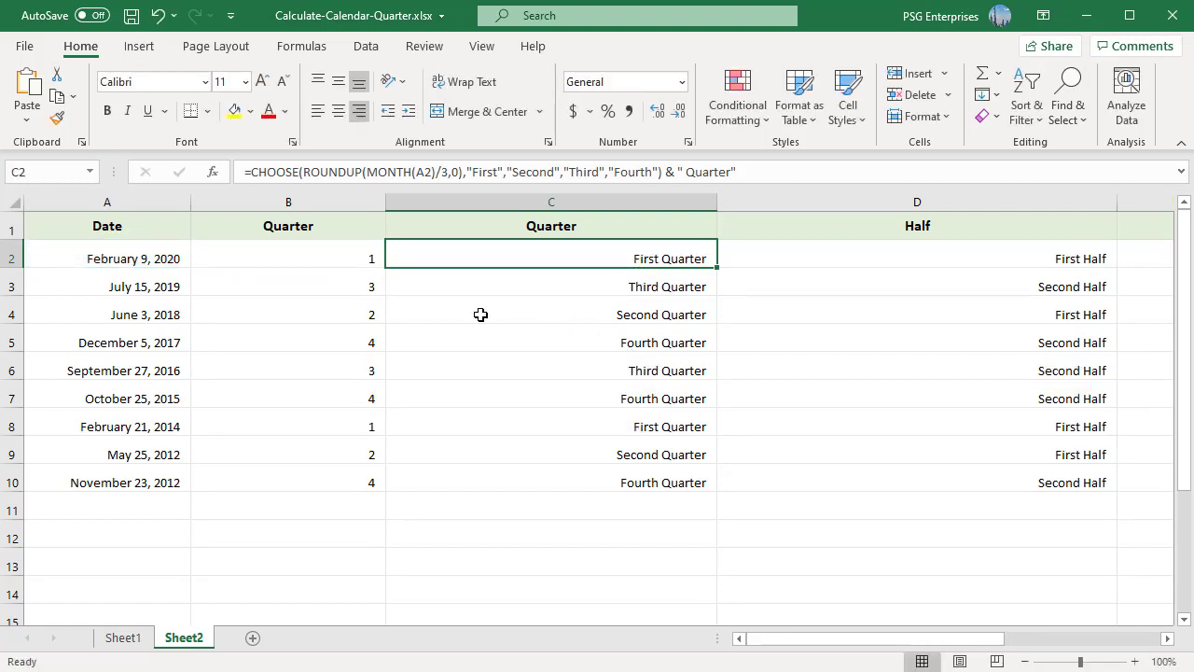
click(917, 259)
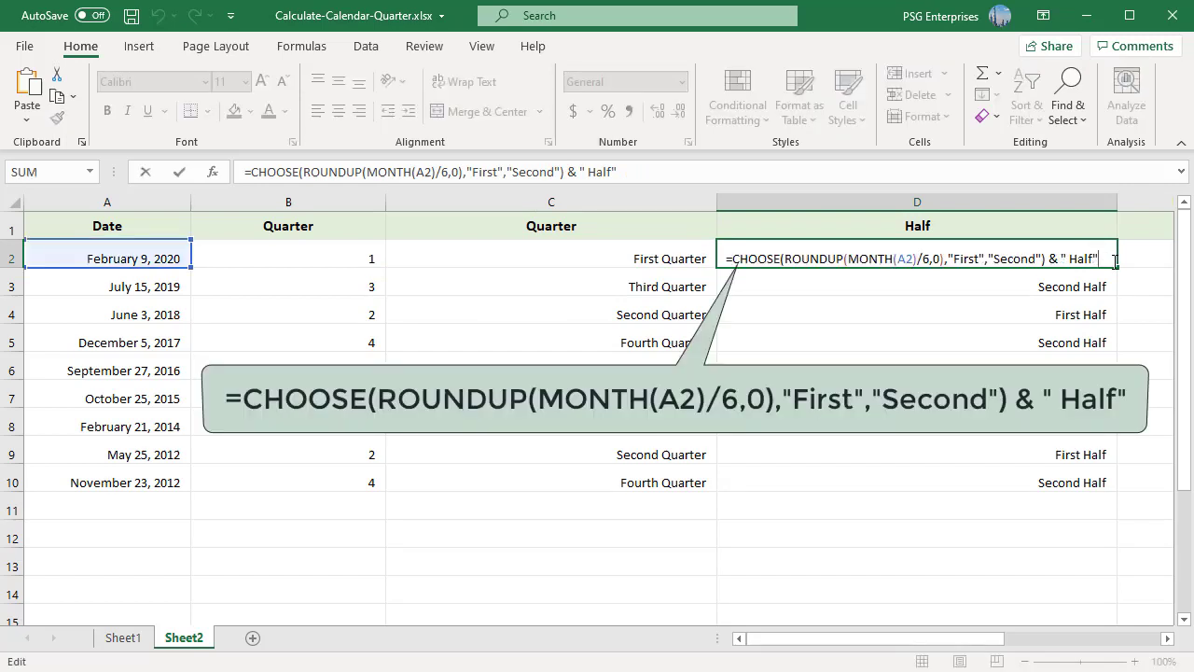
mouse_move(941, 285)
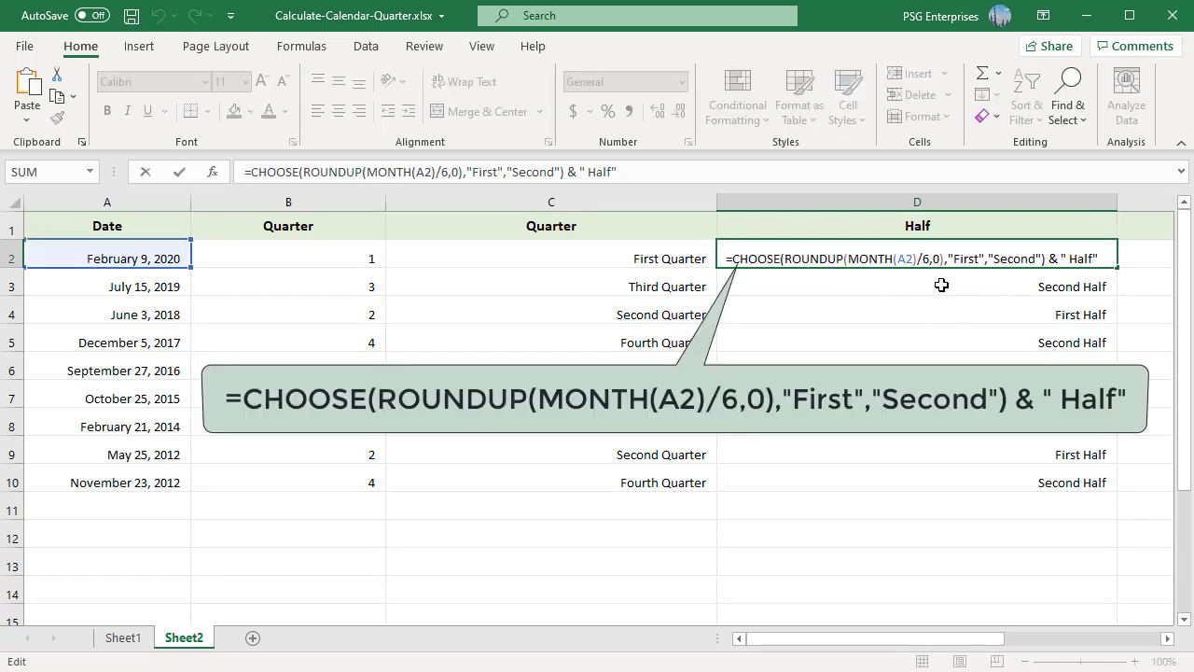
mouse_move(928, 275)
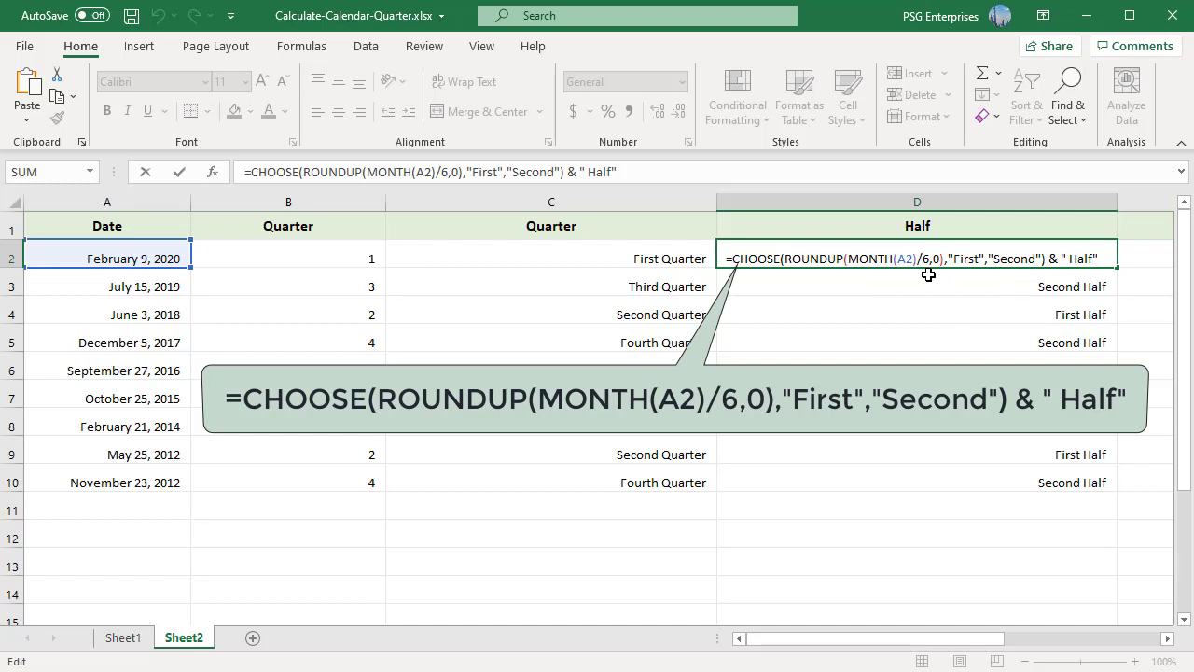
mouse_move(989, 285)
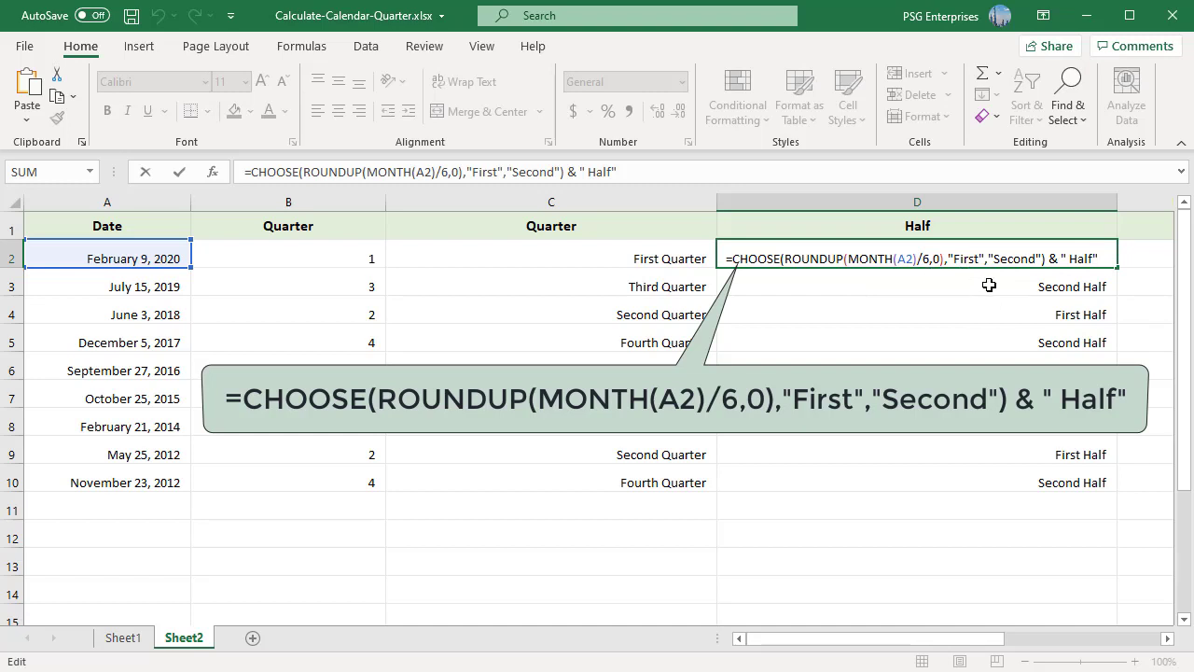
key(Enter)
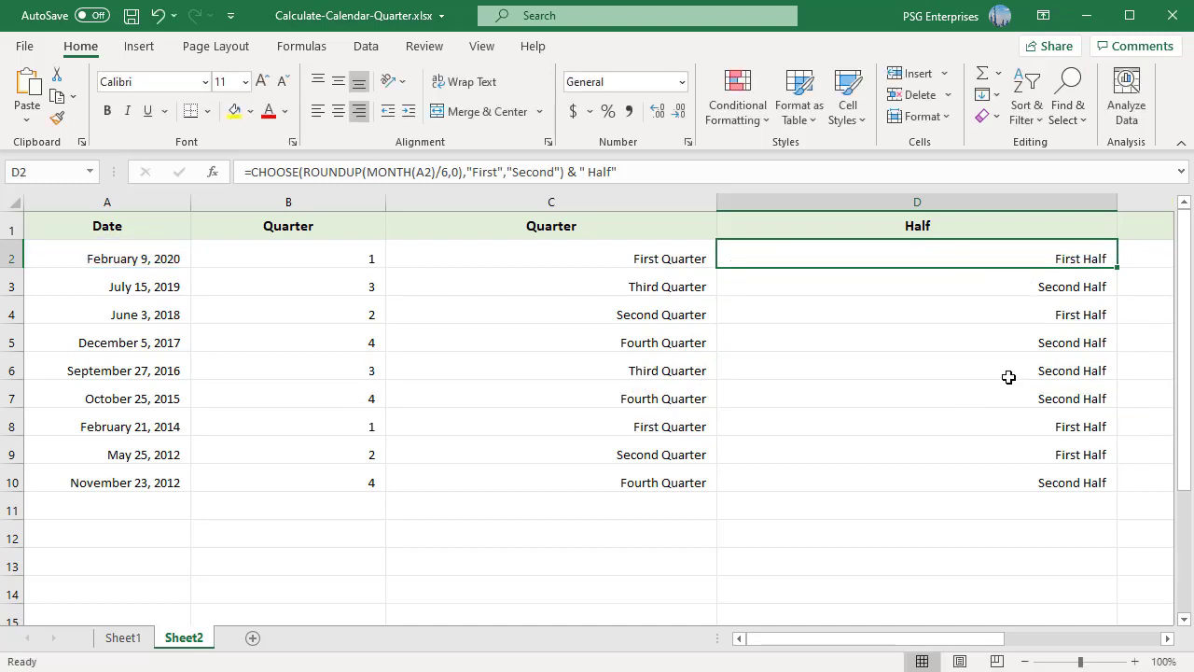